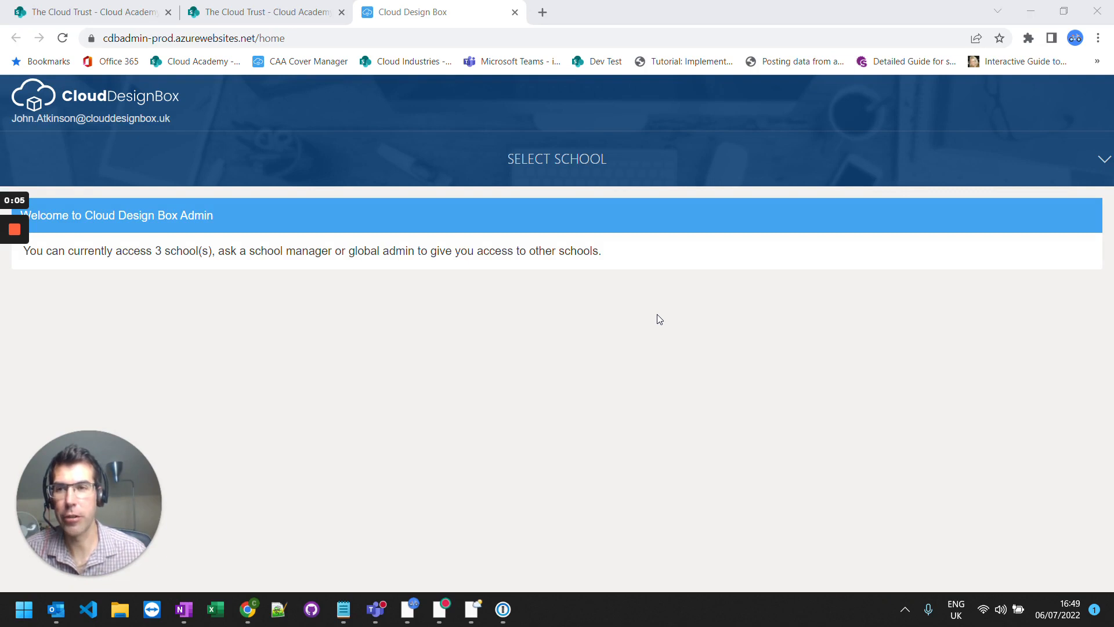
pyautogui.moveTo(519, 321)
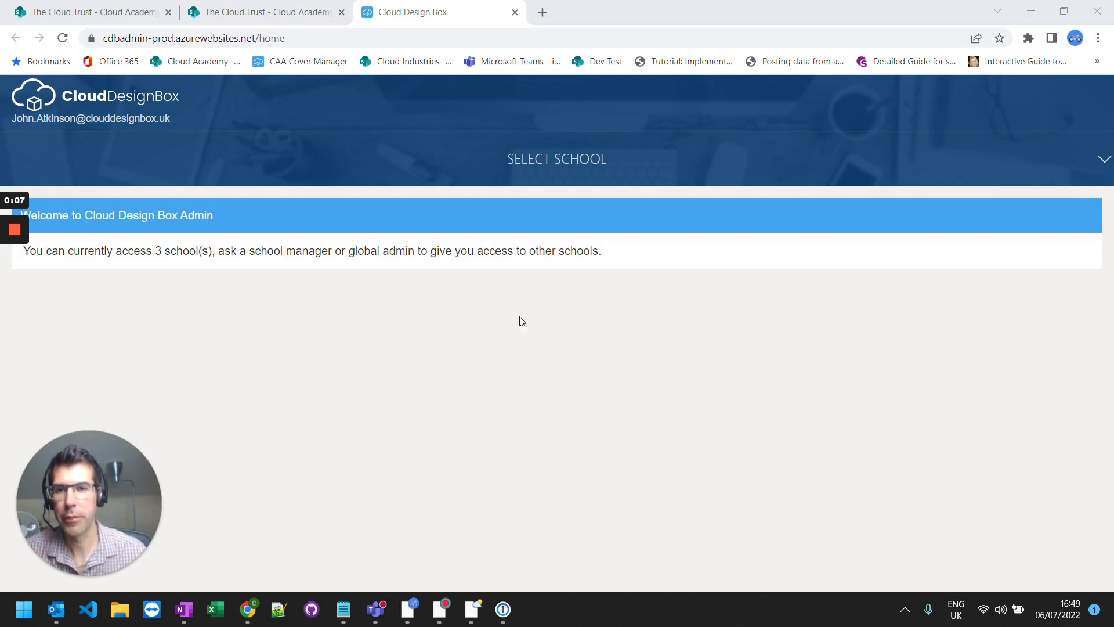
# Pick The Cloud Trust - Cloud Academy Demo from the school list
pyautogui.click(556, 158)
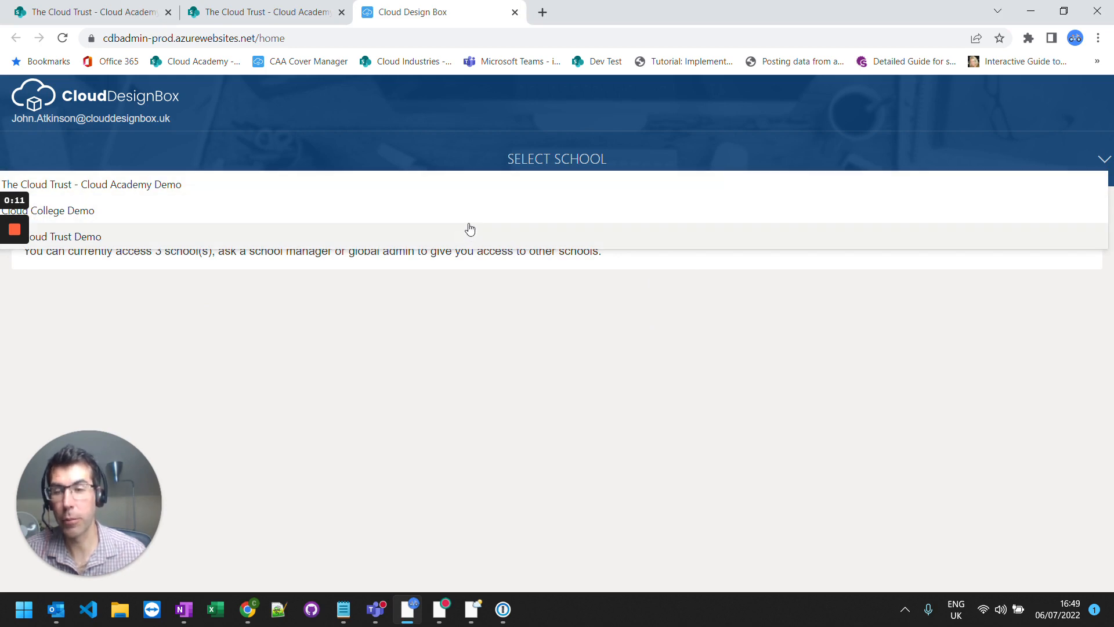
pyautogui.moveTo(463, 196)
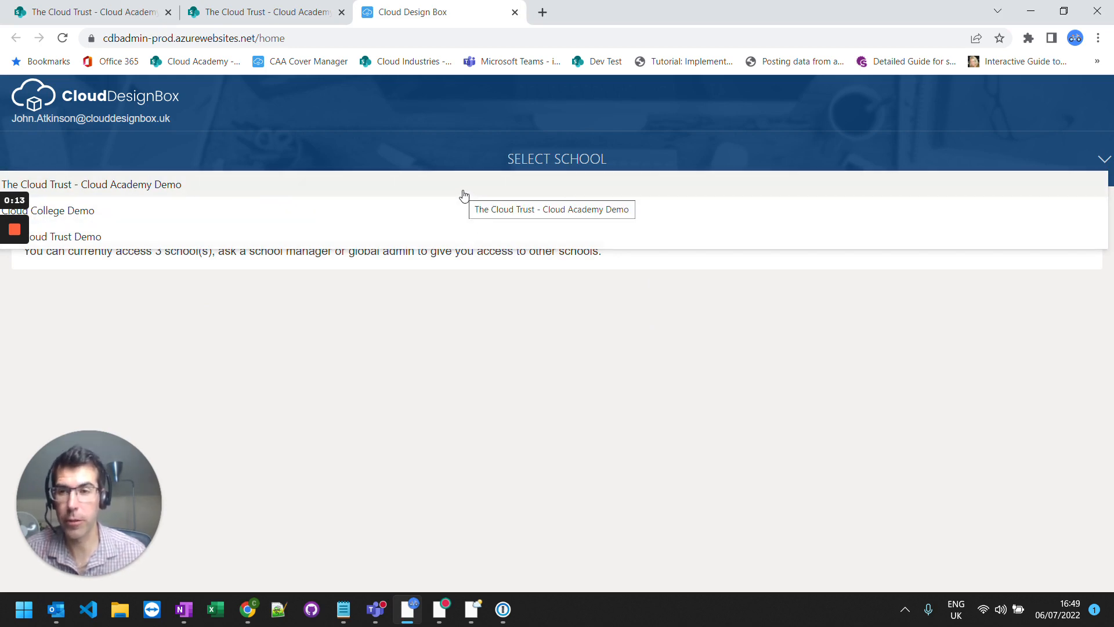
pyautogui.moveTo(238, 192)
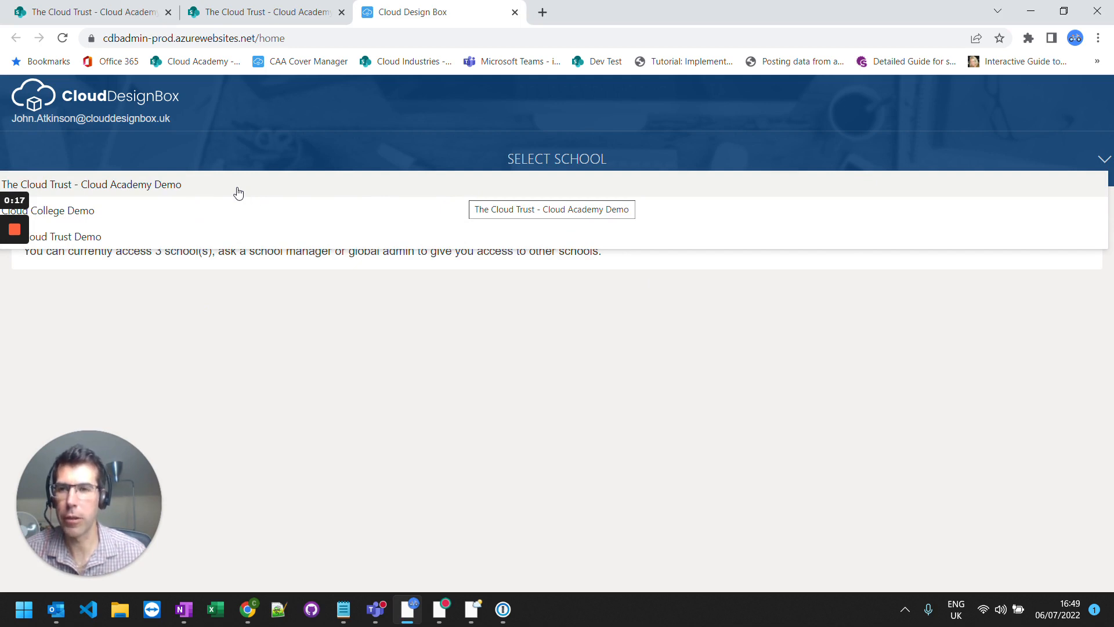
pyautogui.click(91, 184)
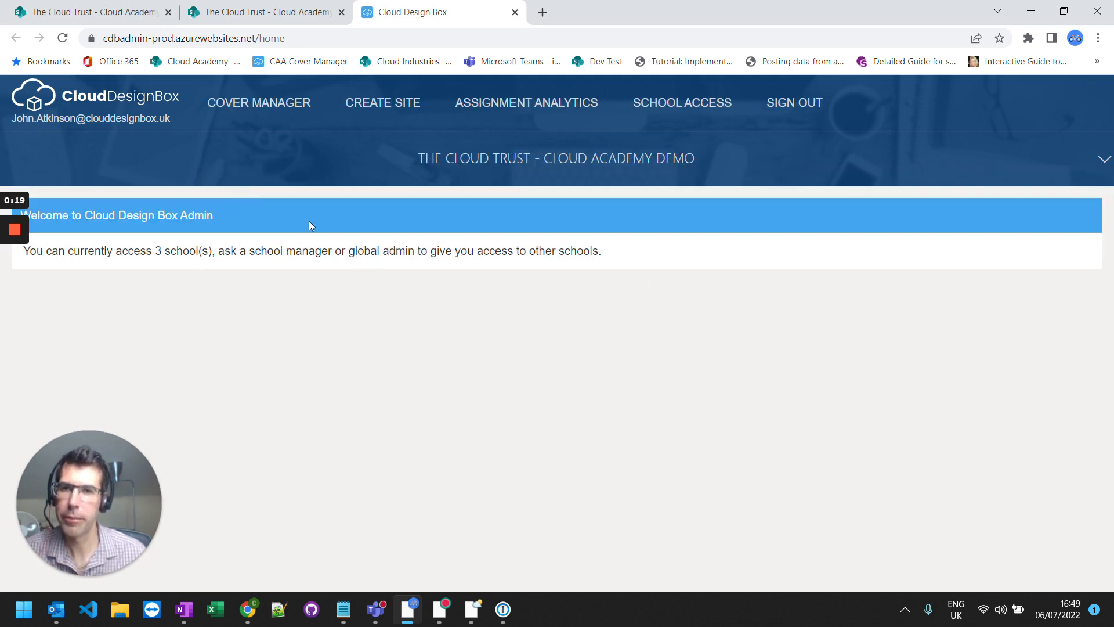
pyautogui.moveTo(383, 102)
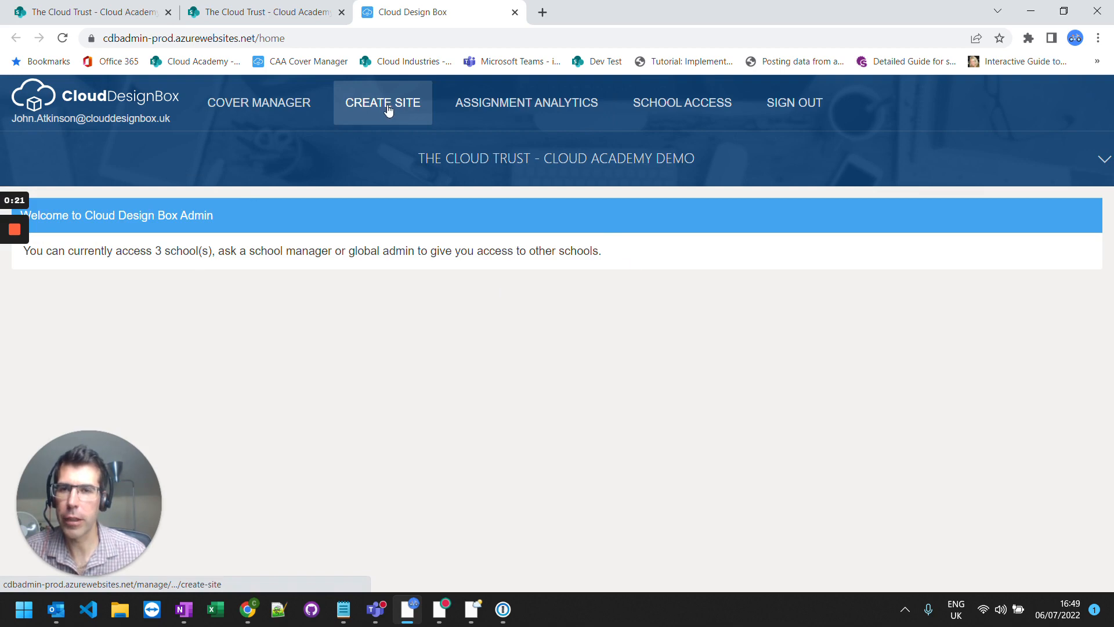
# Begin a new Team Site and name it 'CPD Training Team'
pyautogui.click(382, 103)
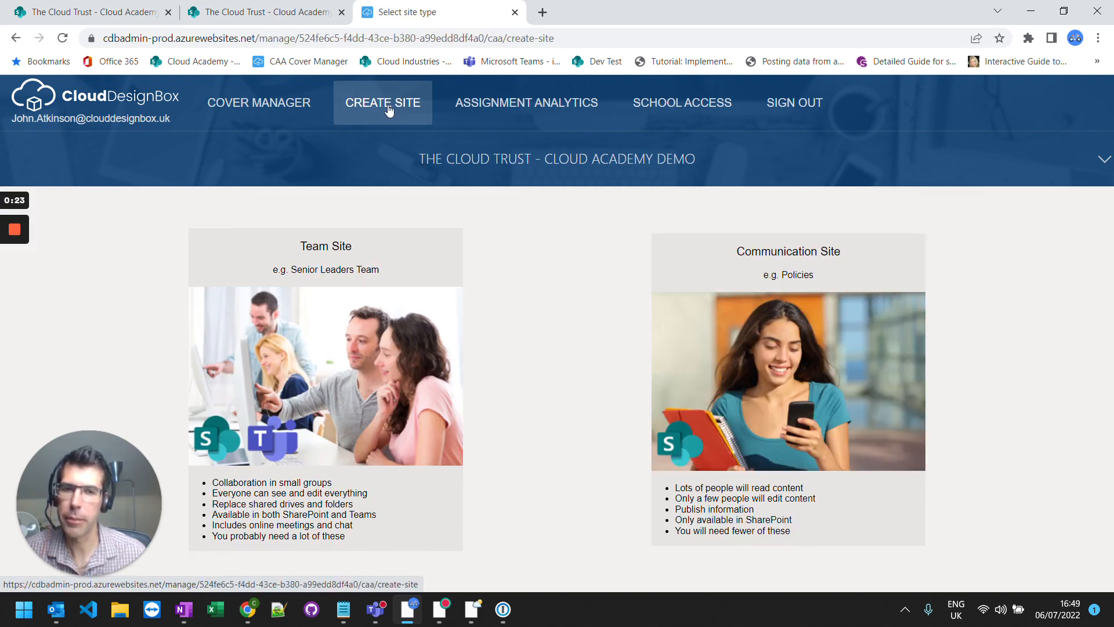
pyautogui.moveTo(372, 343)
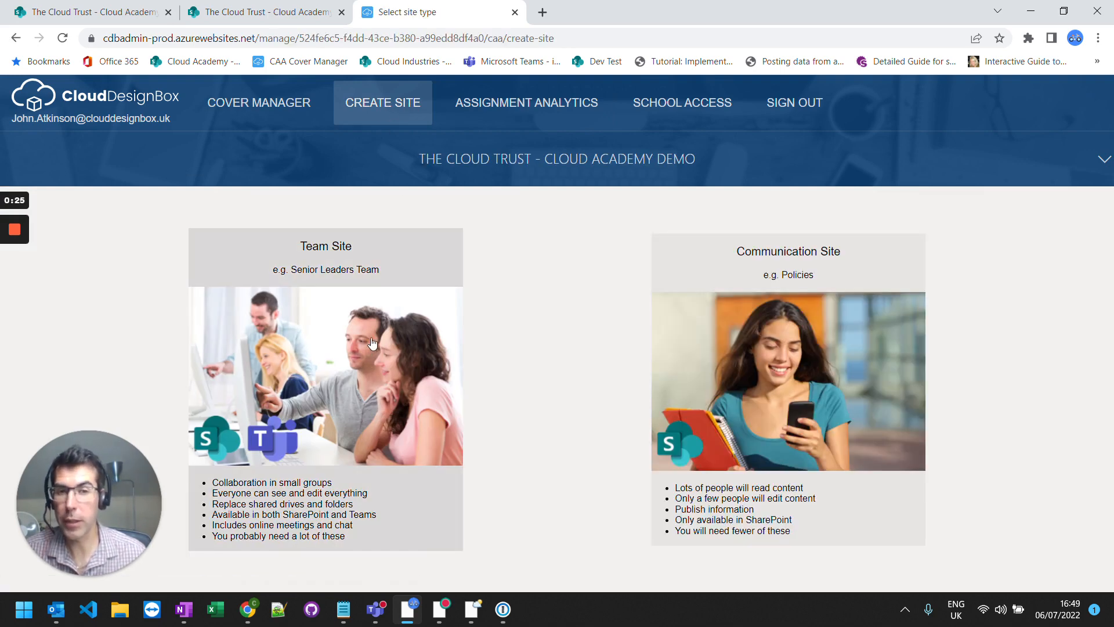
pyautogui.moveTo(801, 348)
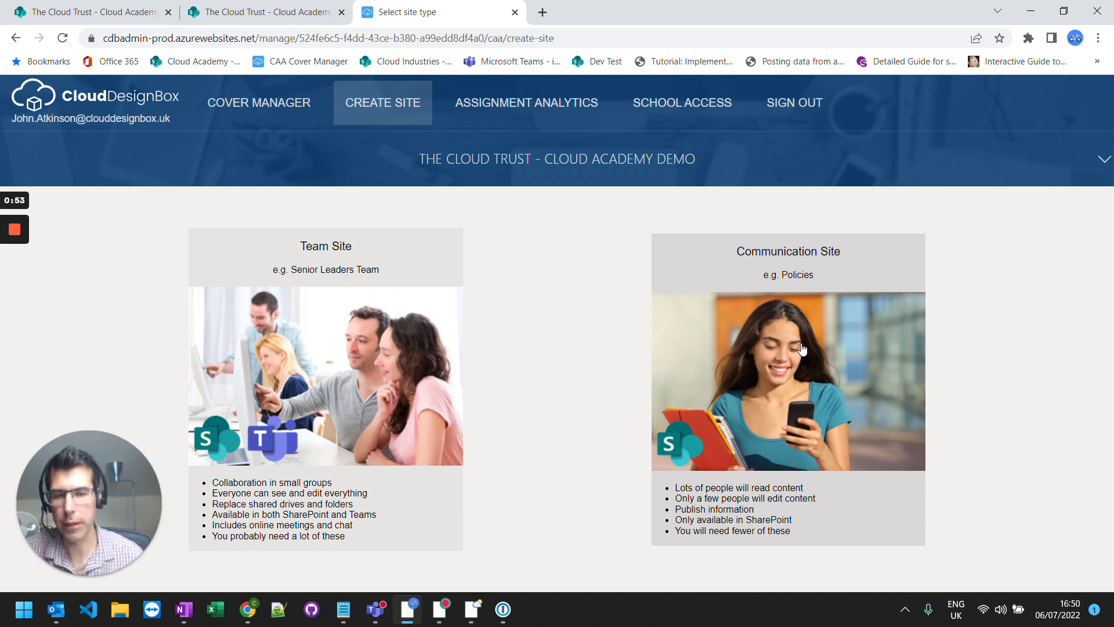
pyautogui.moveTo(339, 256)
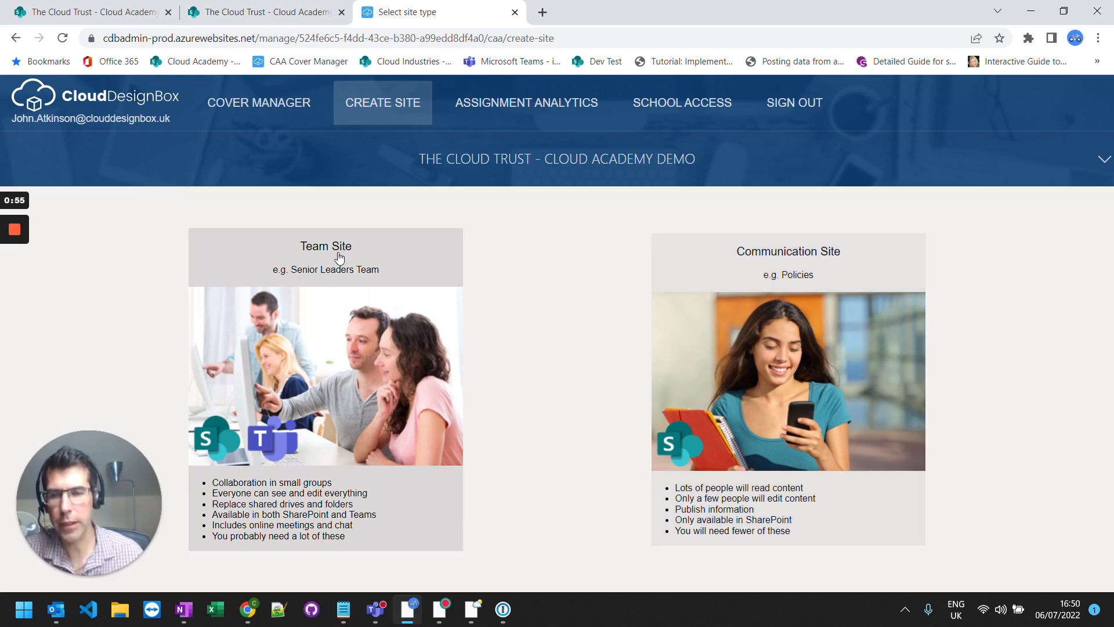
pyautogui.moveTo(348, 315)
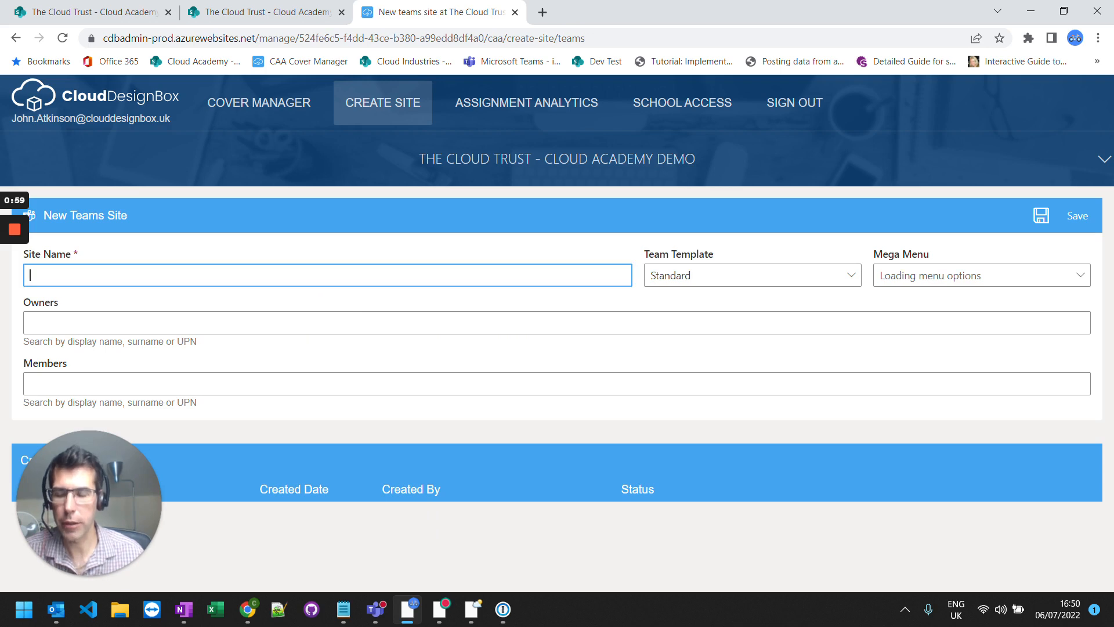
pyautogui.write('CPD')
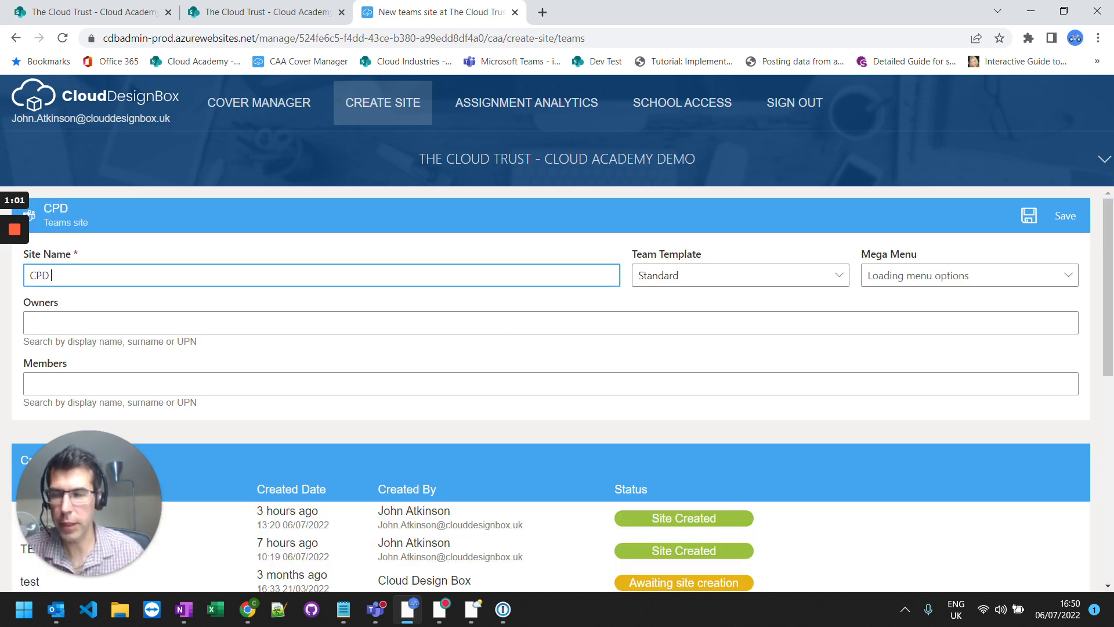
pyautogui.write('Training Team')
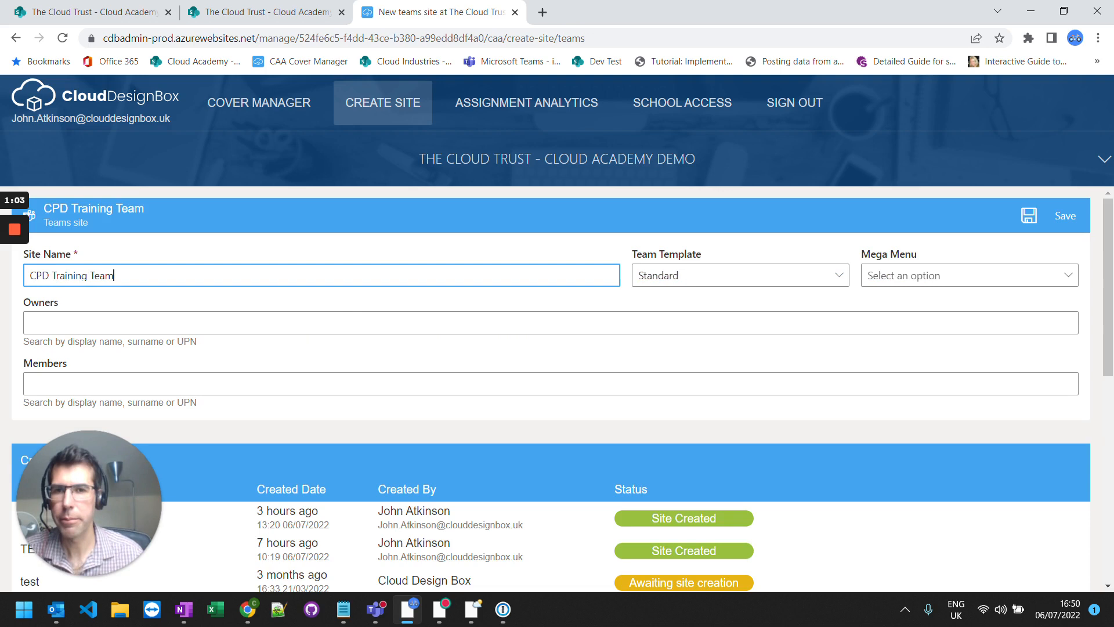
# Choose Education Staff as the team template
pyautogui.click(739, 275)
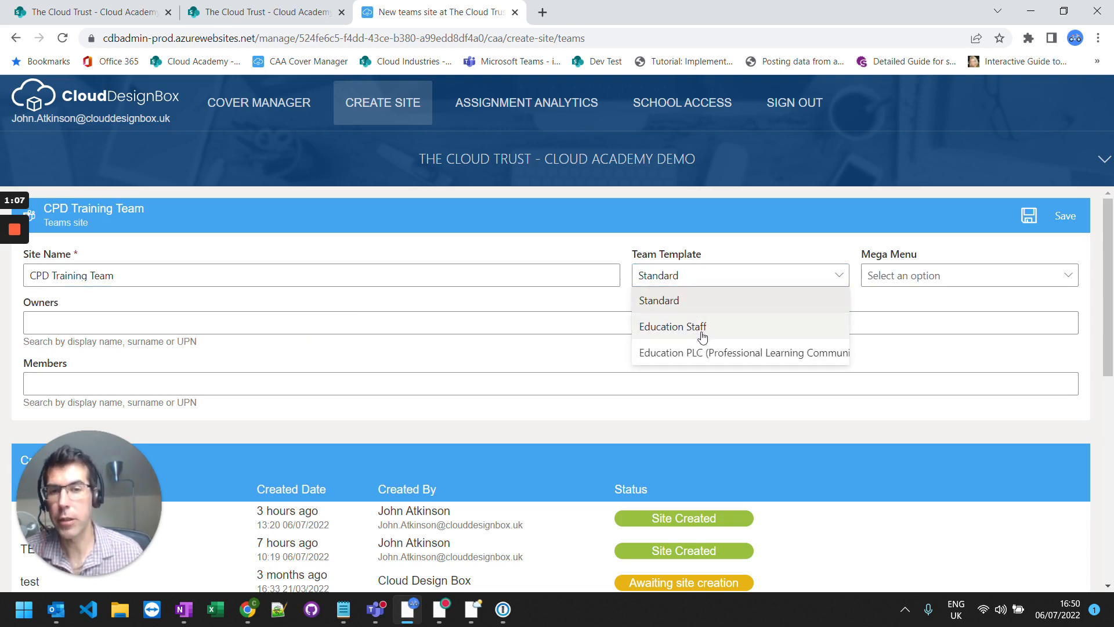
pyautogui.moveTo(681, 300)
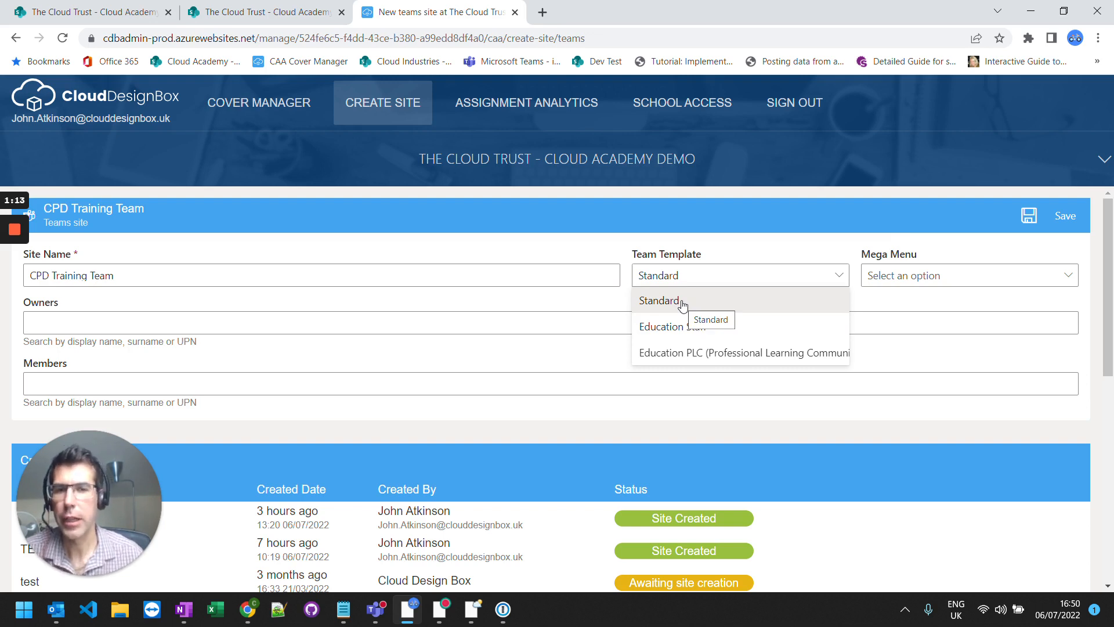
pyautogui.moveTo(691, 331)
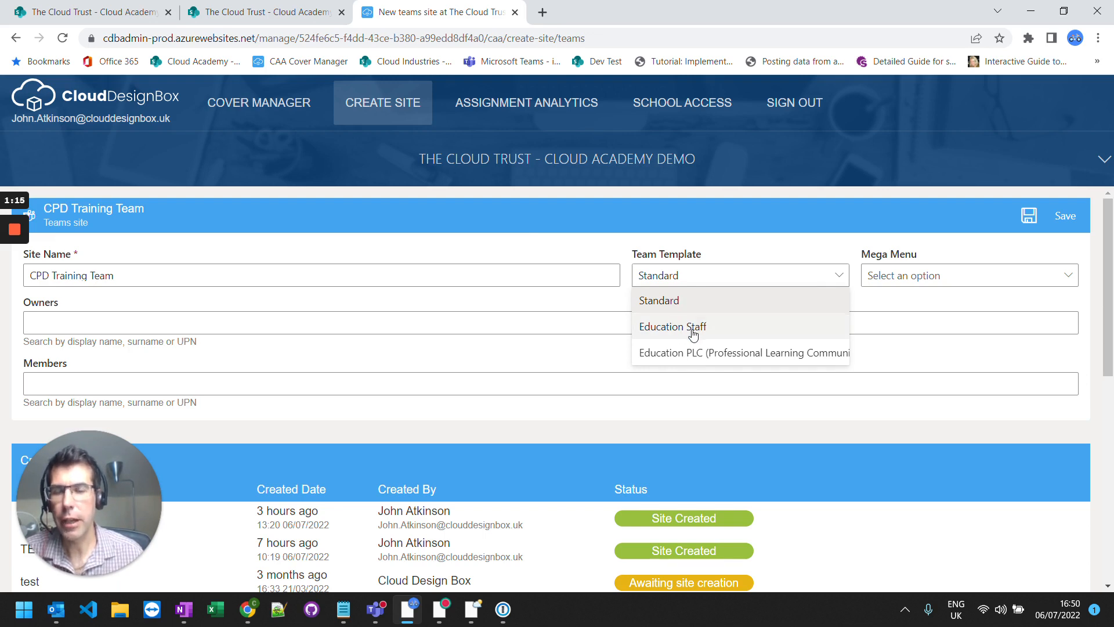
pyautogui.moveTo(671, 326)
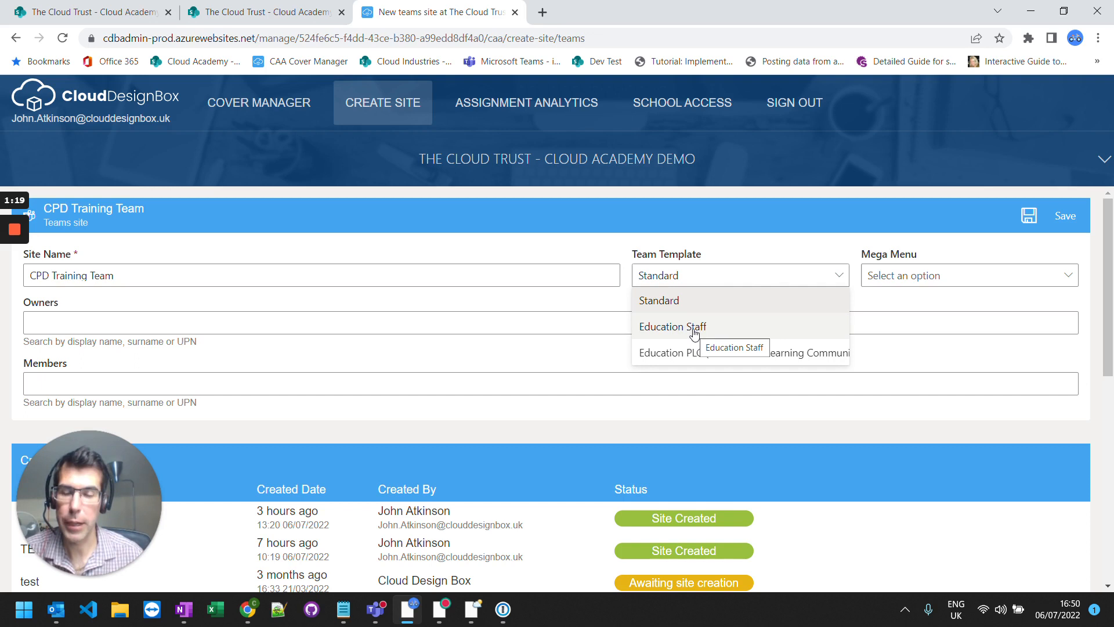
pyautogui.moveTo(705, 358)
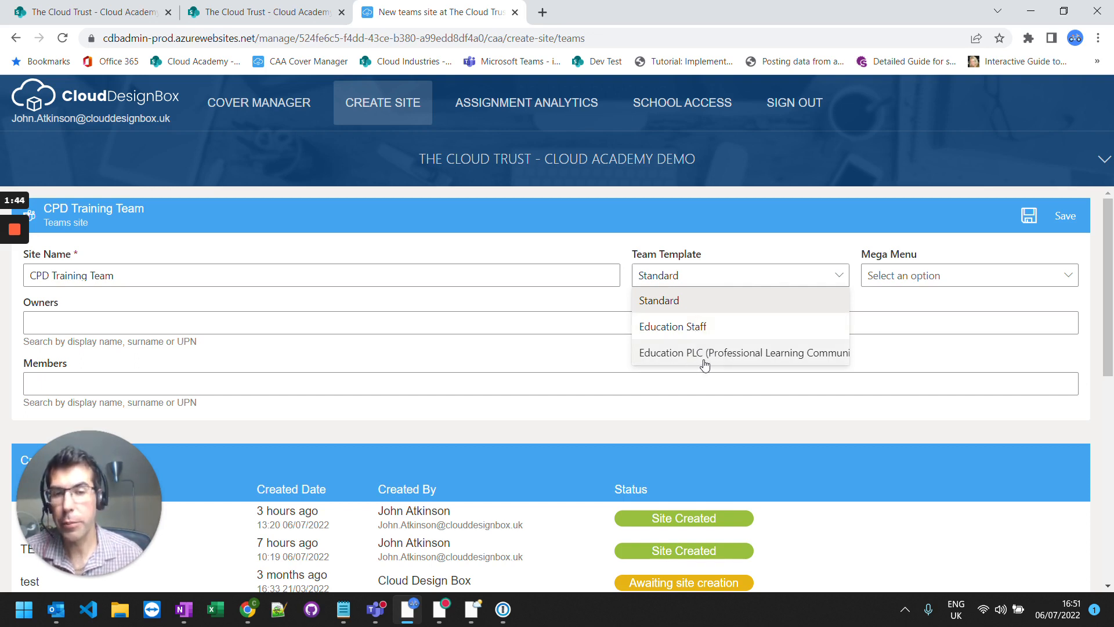
pyautogui.moveTo(763, 361)
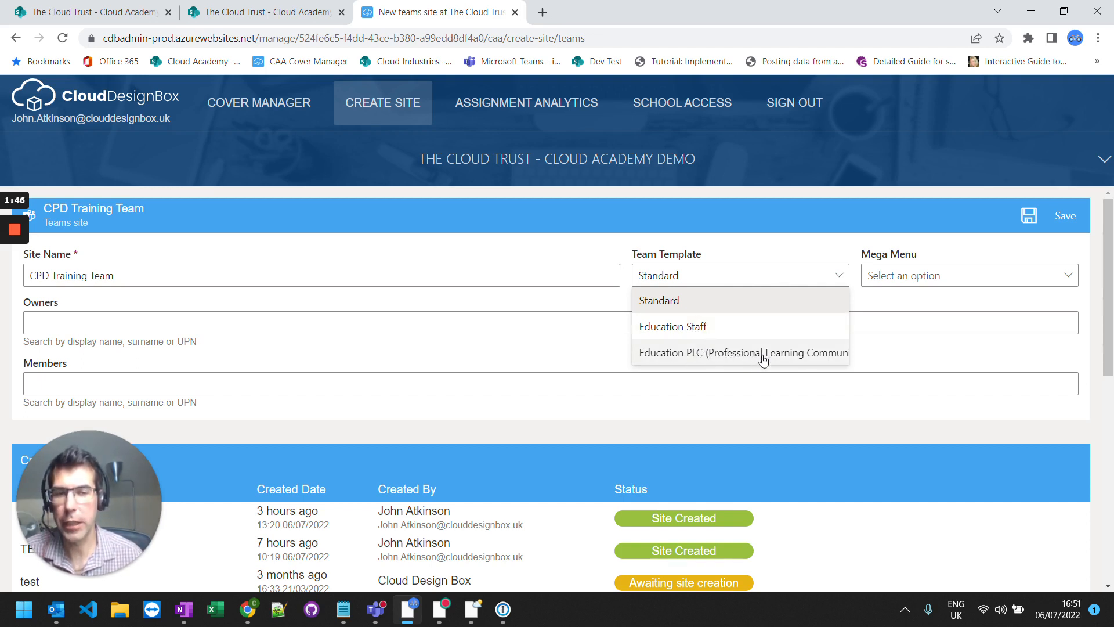
pyautogui.moveTo(774, 306)
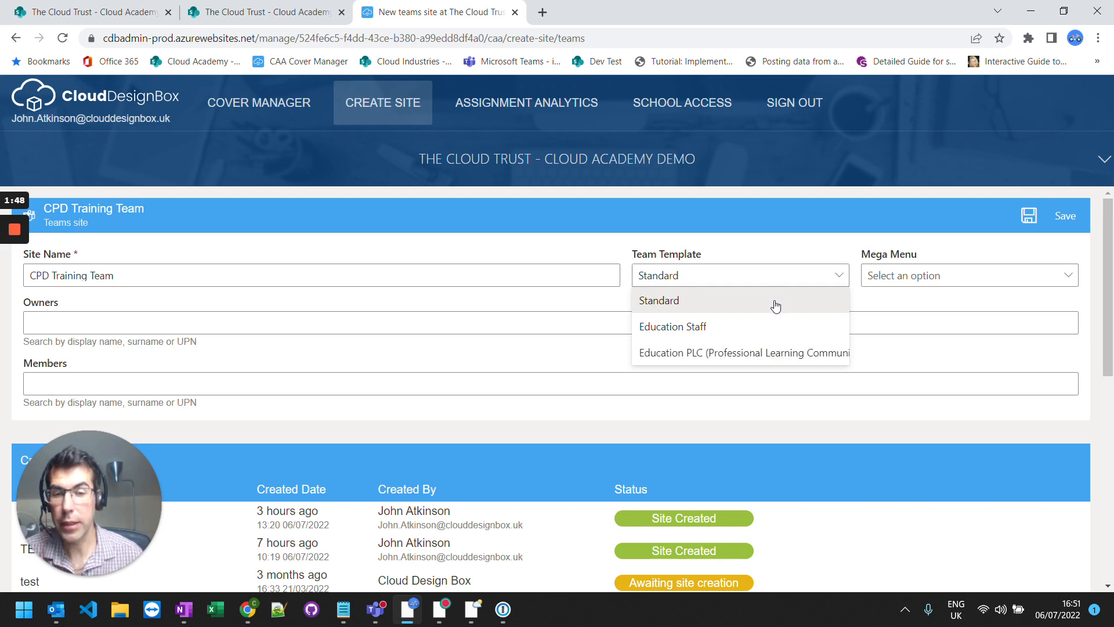
pyautogui.click(671, 326)
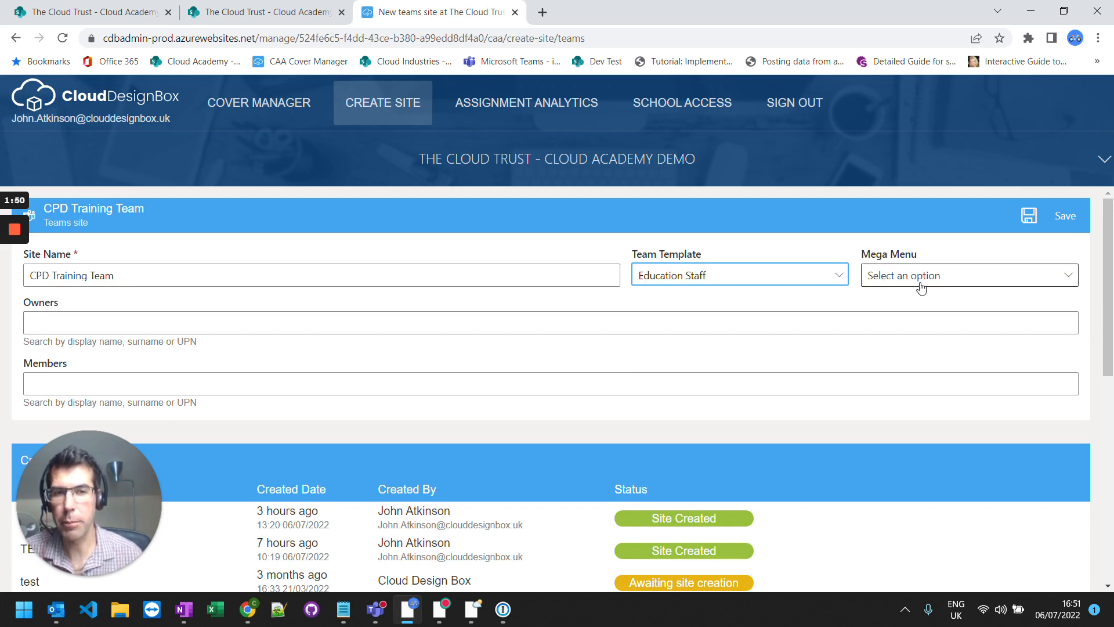
# Choose Collaboration as the mega menu
pyautogui.click(967, 275)
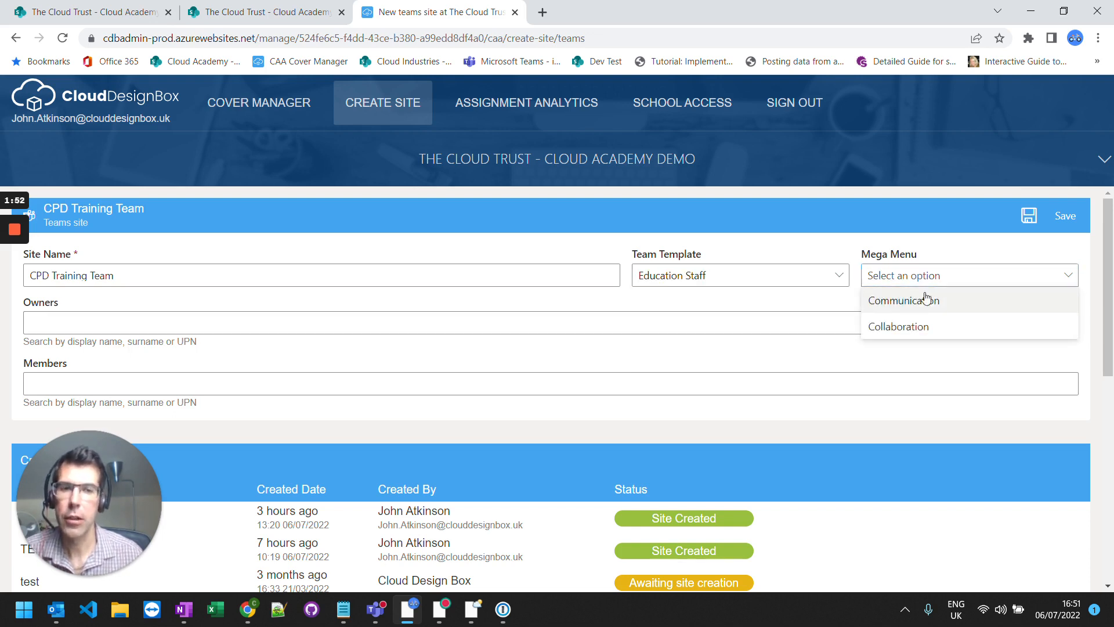
pyautogui.moveTo(920, 300)
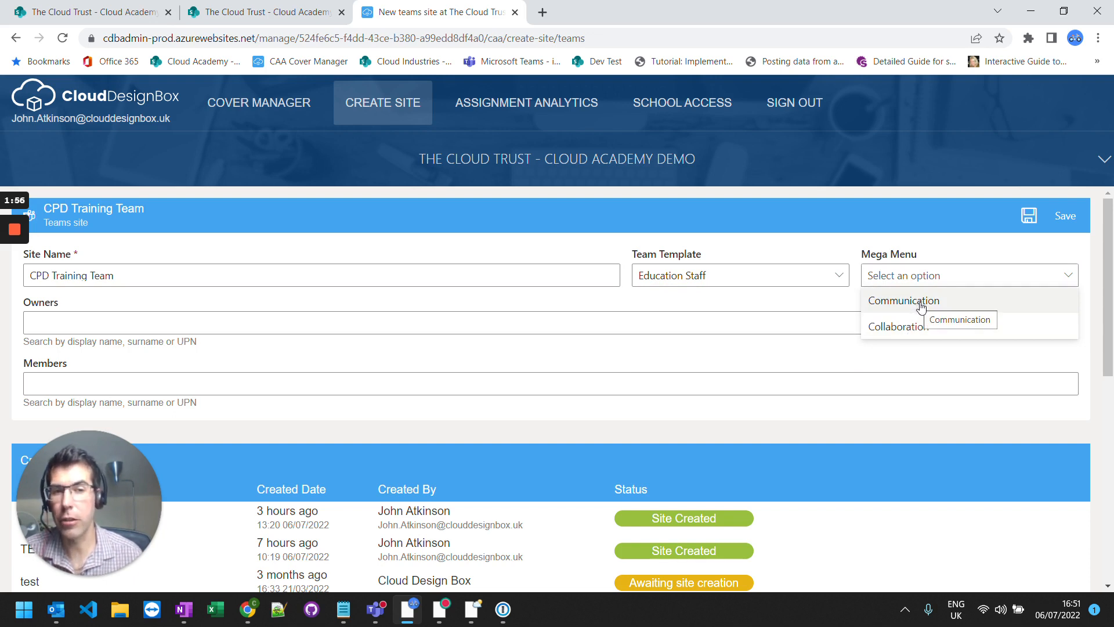
pyautogui.moveTo(922, 326)
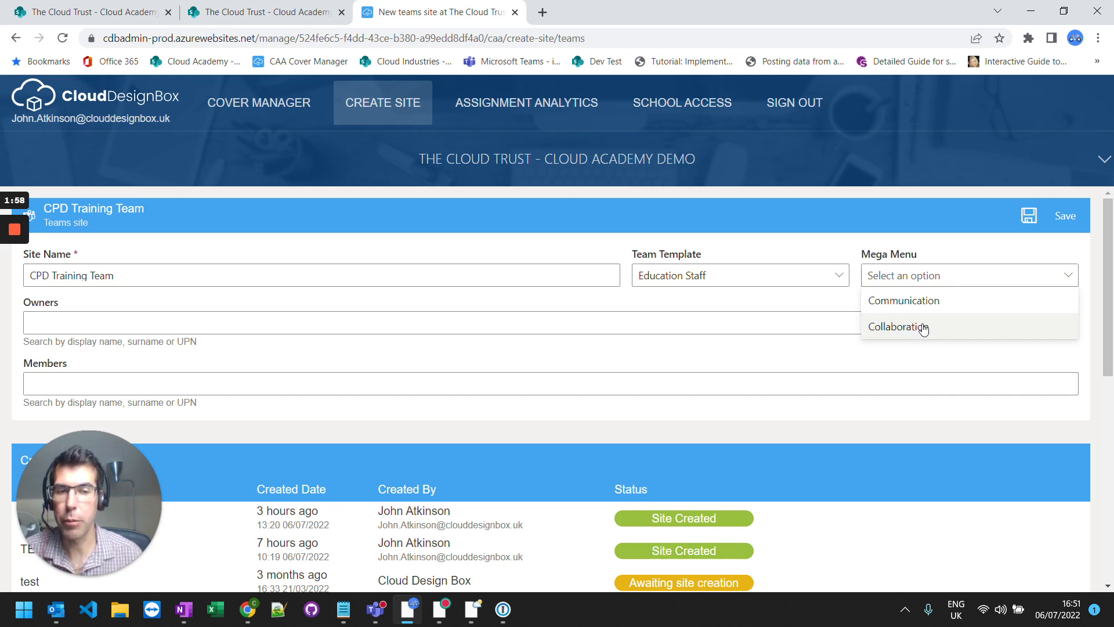
pyautogui.click(897, 326)
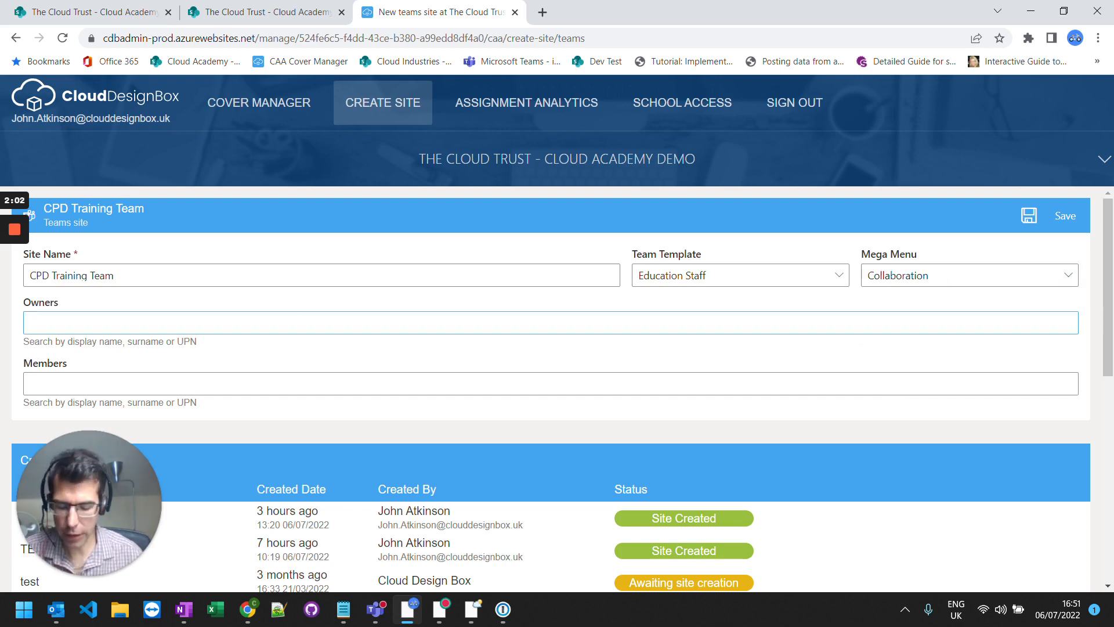
pyautogui.write('emma')
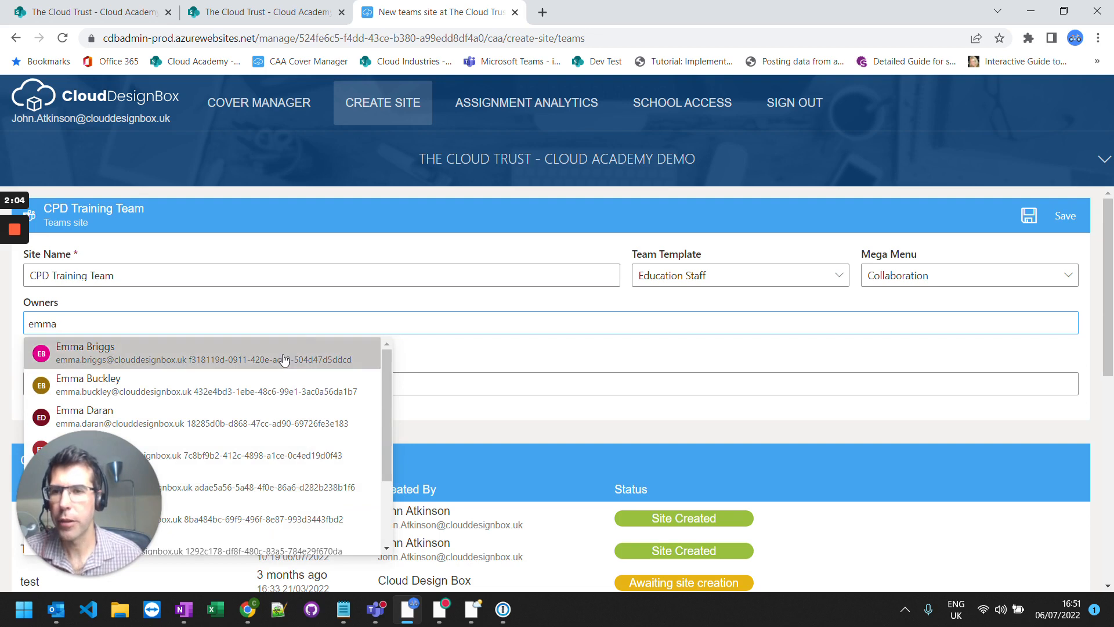
pyautogui.click(84, 351)
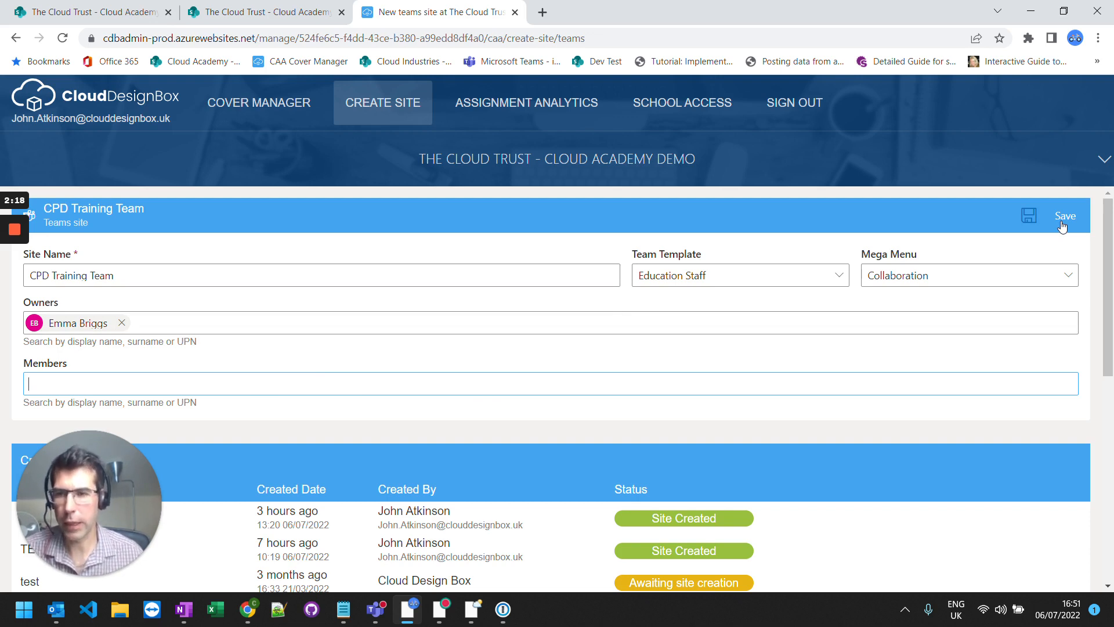
pyautogui.moveTo(91, 361)
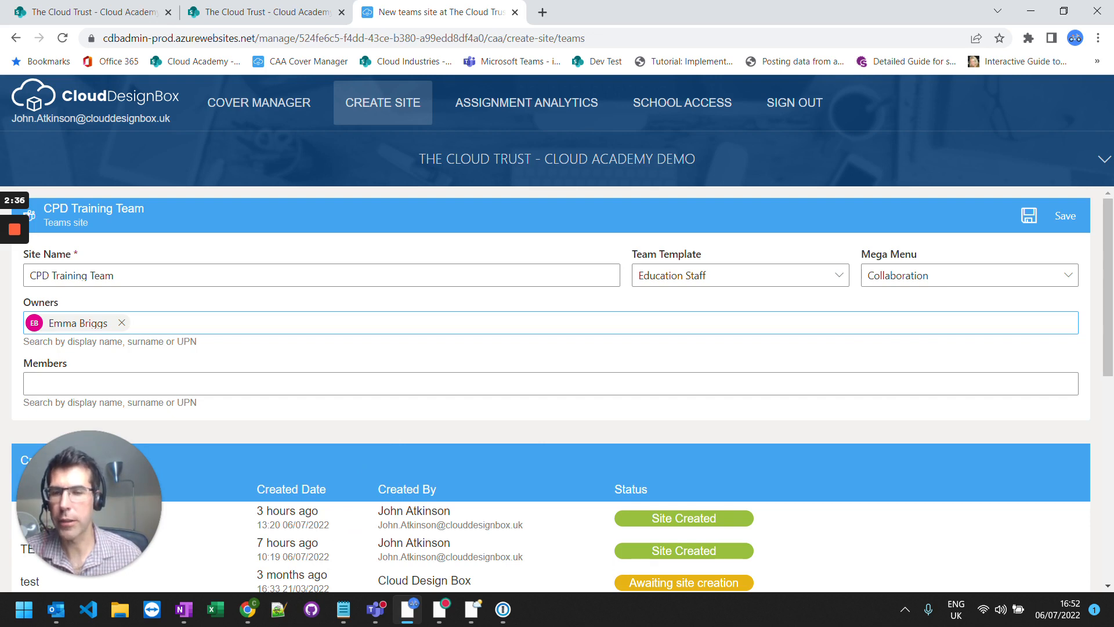
pyautogui.moveTo(401, 525)
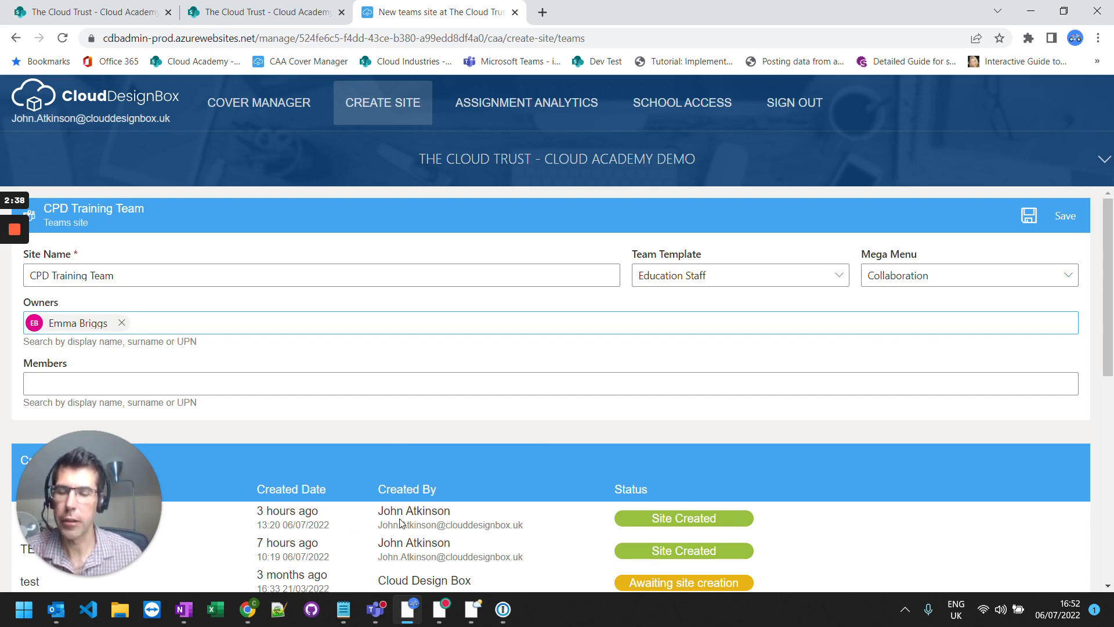